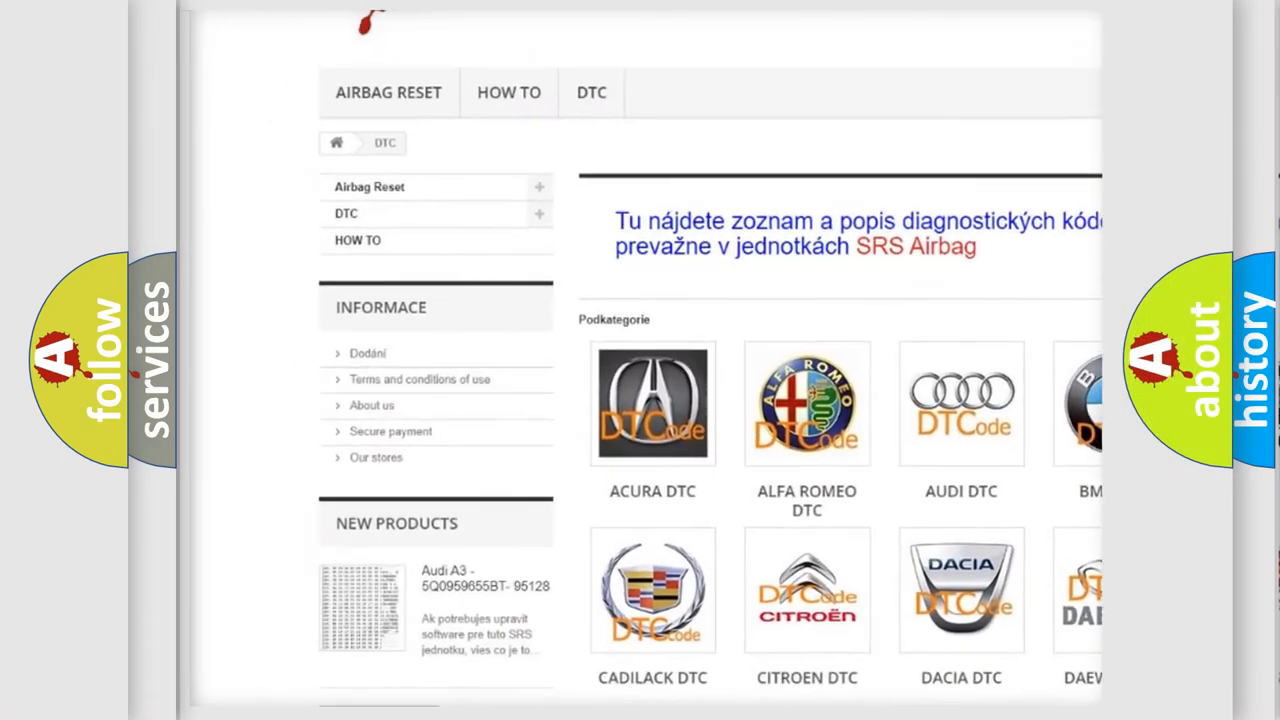
scroll(down, 3)
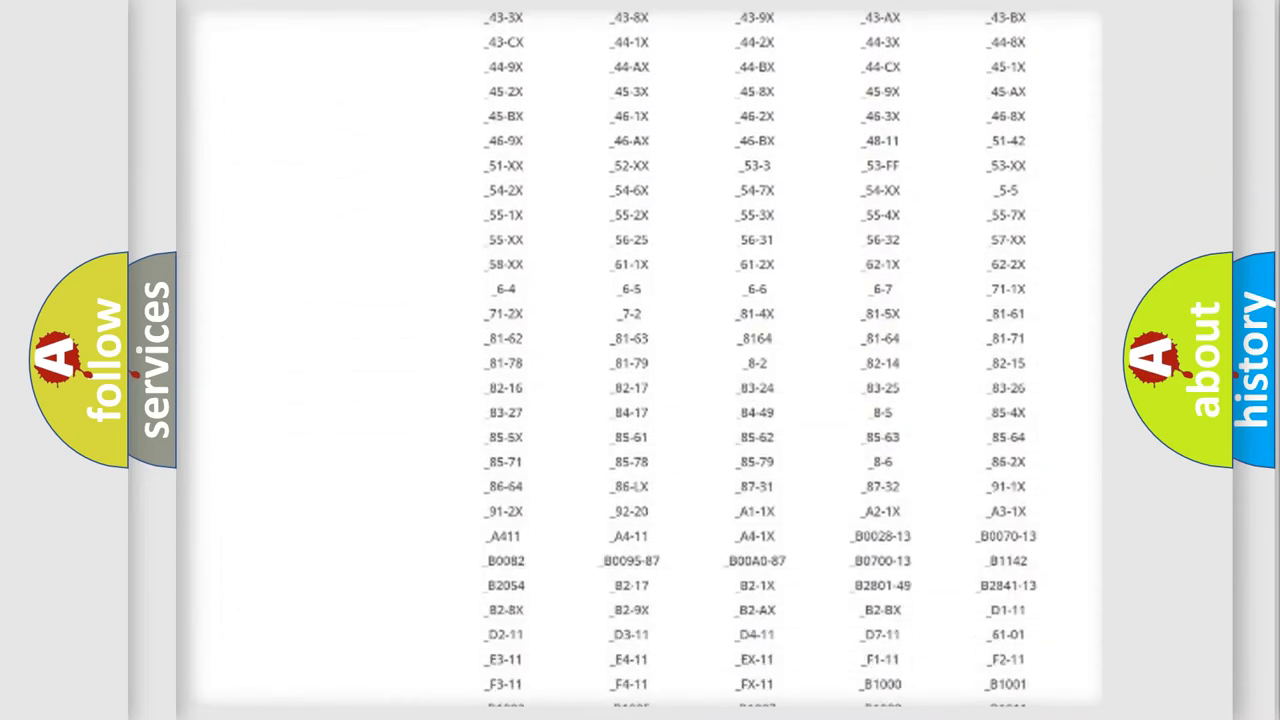
scroll(down, 3)
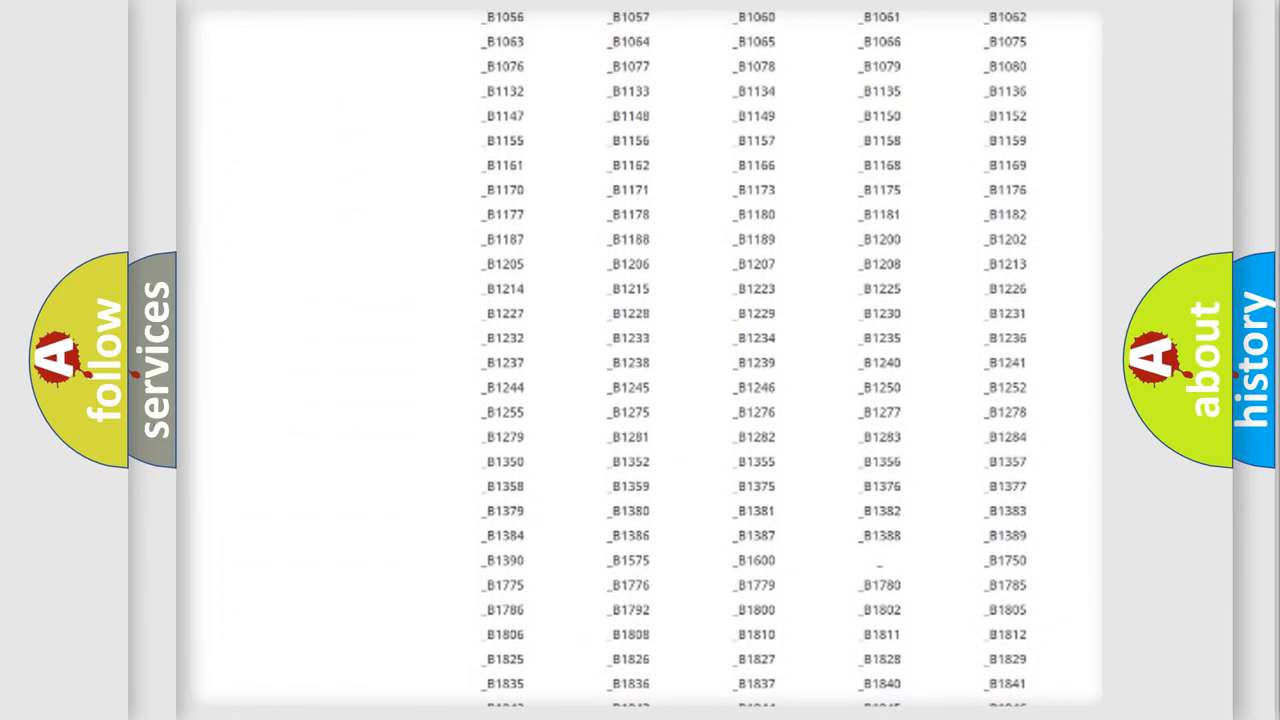